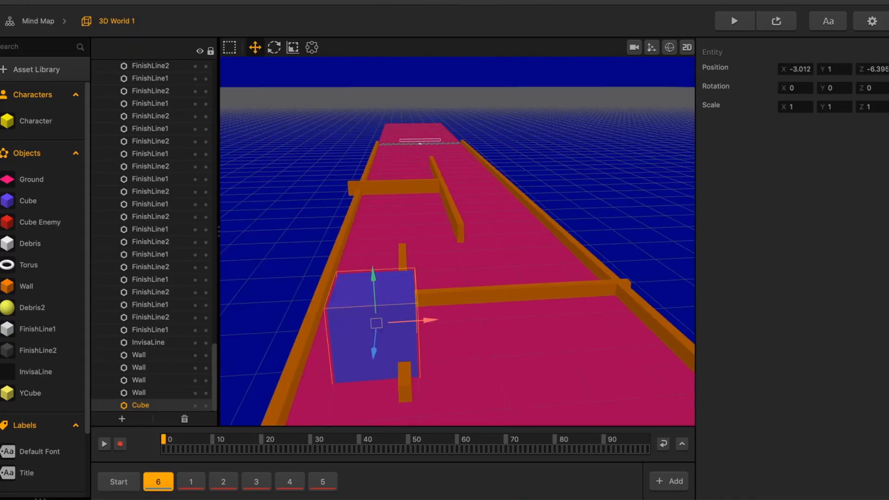
- Switch to 3D World 2 showing its green-walled Start level
{"action": "left_click", "coordinate": [734, 22]}
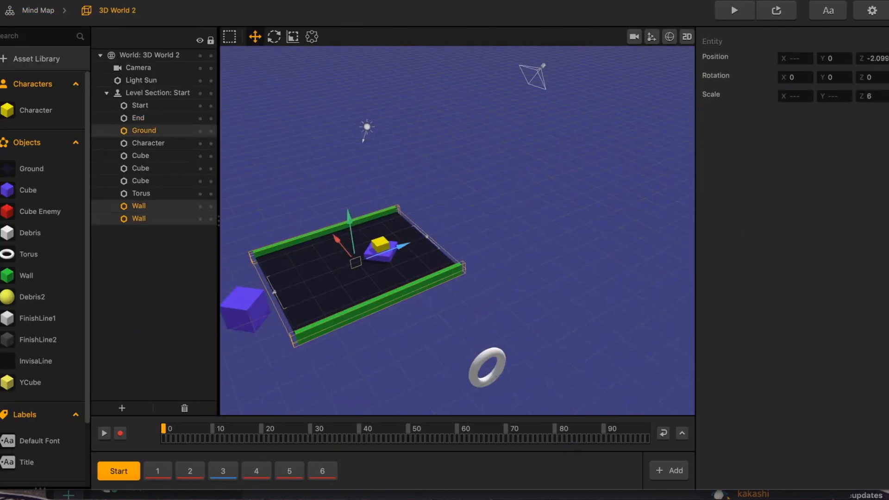
- Return to the Mind Map, reopen the first 3D world, then close out of the editor screens
{"action": "left_click", "coordinate": [38, 10]}
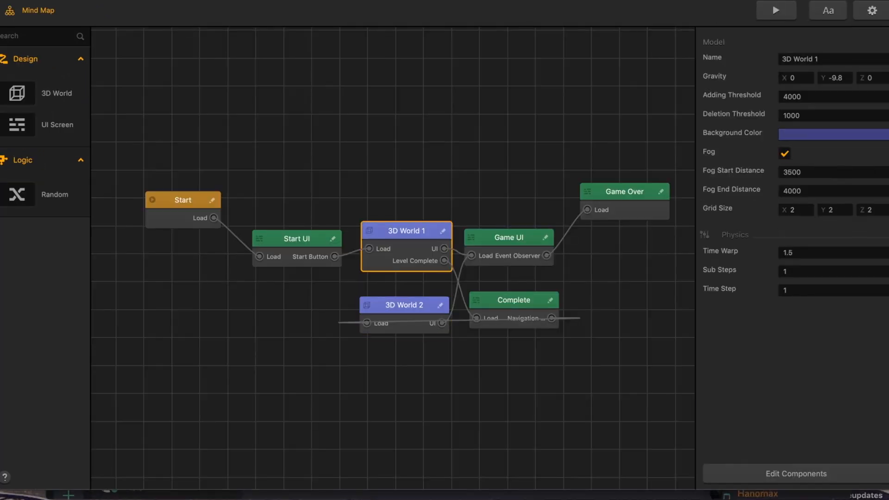
{"action": "double_click", "coordinate": [406, 231]}
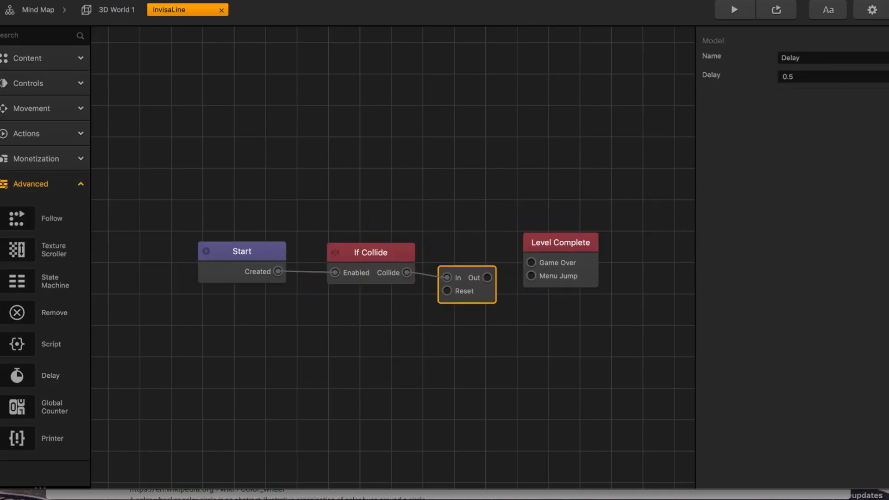
{"action": "left_click", "coordinate": [117, 10]}
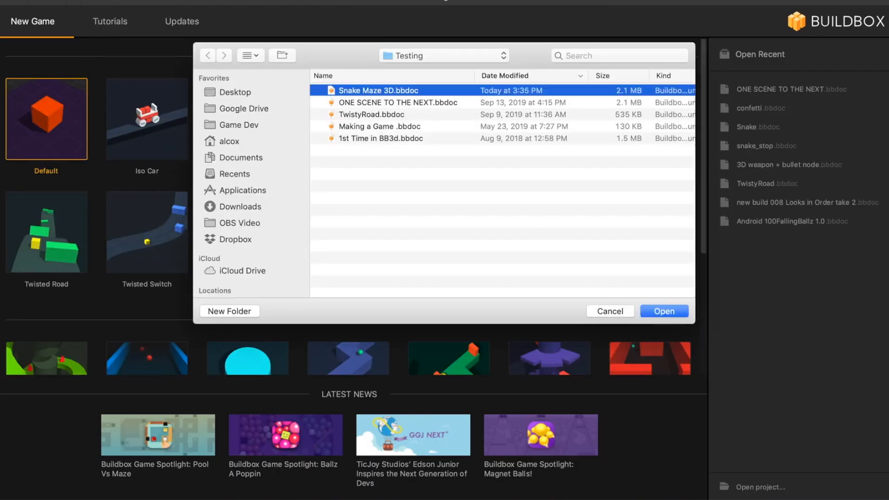
{"action": "left_click", "coordinate": [663, 311]}
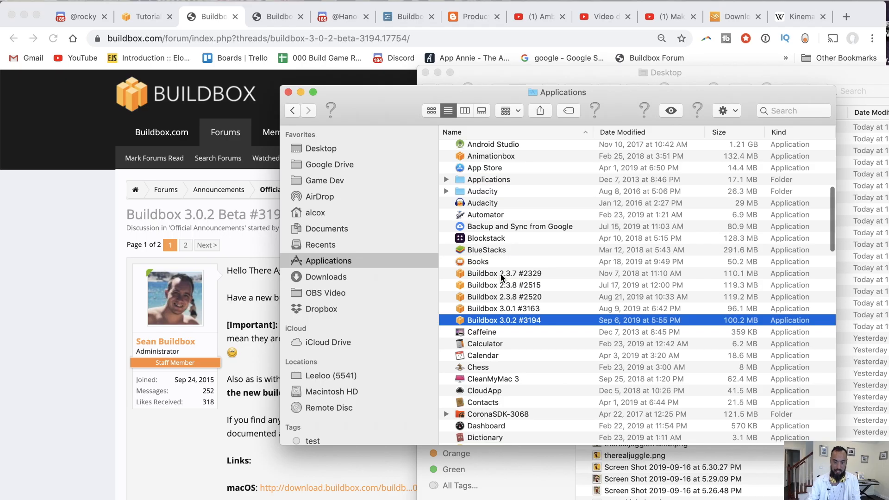
- Bring Chrome forward on the Hanomax Games YouTube channel page and scroll down it
{"action": "left_click", "coordinate": [504, 273]}
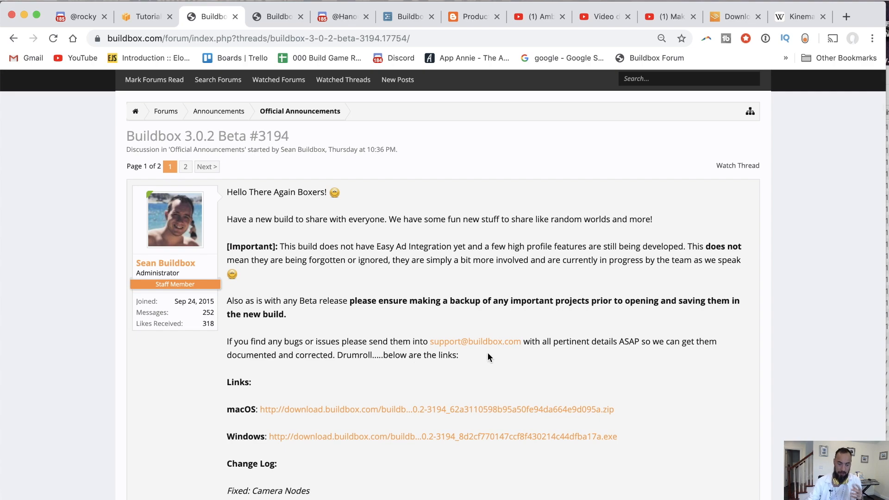
{"action": "scroll", "scroll_direction": "down", "scroll_amount": 3}
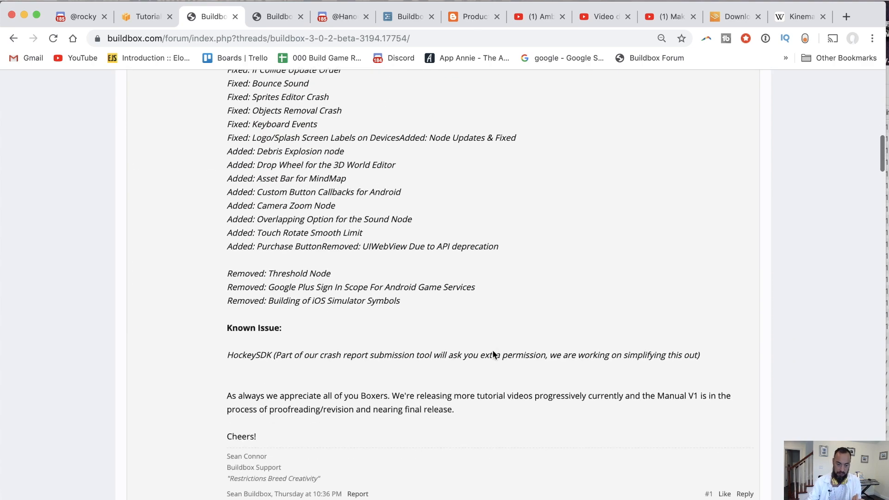
{"action": "scroll", "scroll_direction": "down", "scroll_amount": 3}
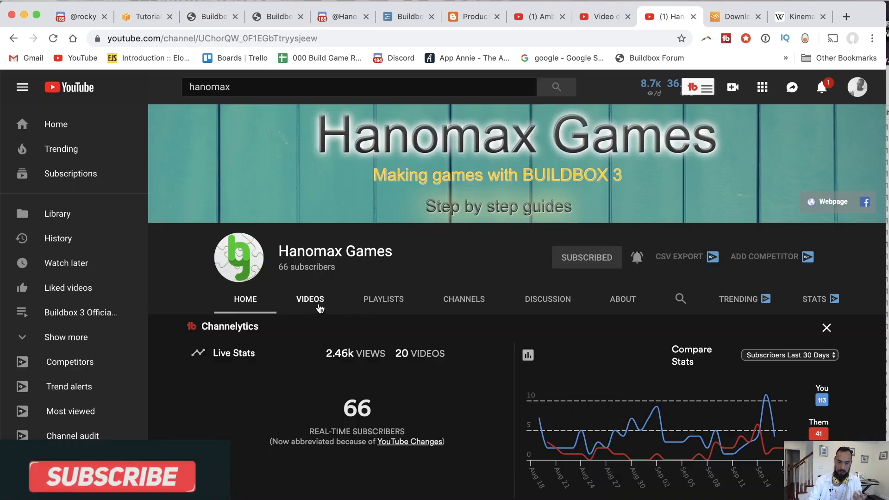
- View the channel's Videos list, then return to the Buildbox 3.0.2 Beta forum thread
{"action": "left_click", "coordinate": [309, 299]}
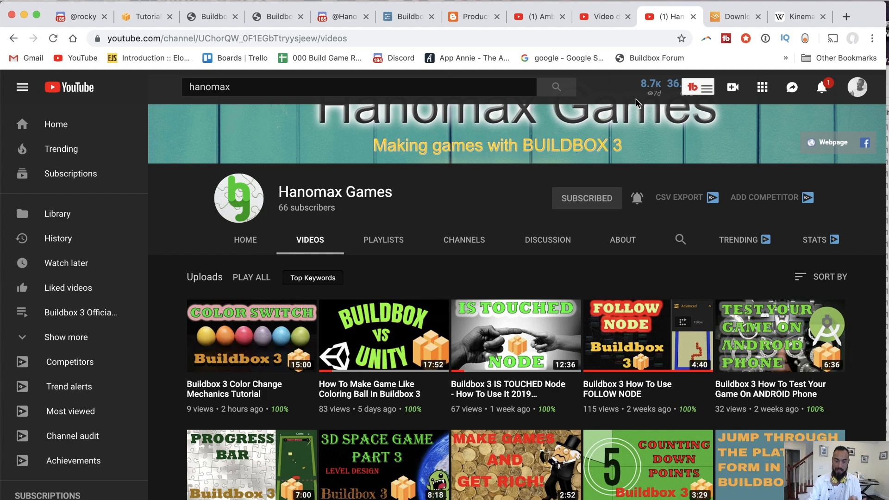
{"action": "left_click", "coordinate": [210, 15]}
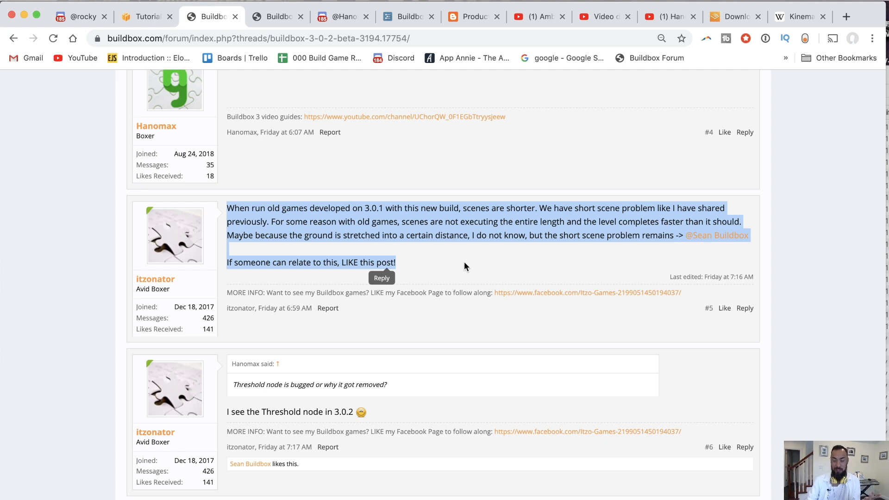
- Scroll through the thread to the final post on page 2 about jump node and global var bugs
{"action": "scroll", "scroll_direction": "down", "scroll_amount": 3}
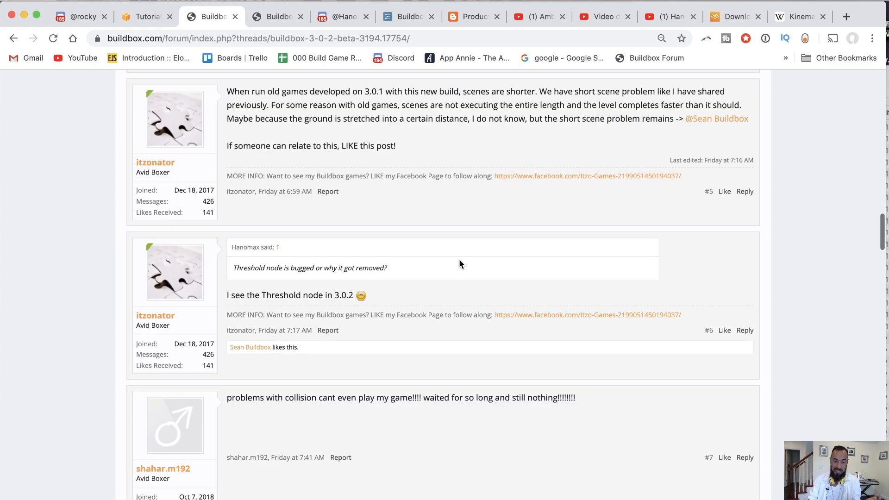
{"action": "scroll", "scroll_direction": "down", "scroll_amount": 3}
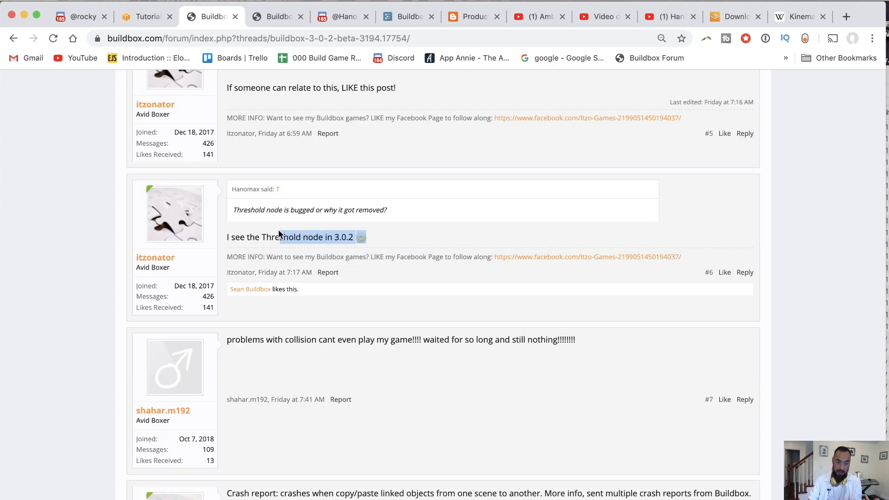
{"action": "scroll", "scroll_direction": "down", "scroll_amount": 3}
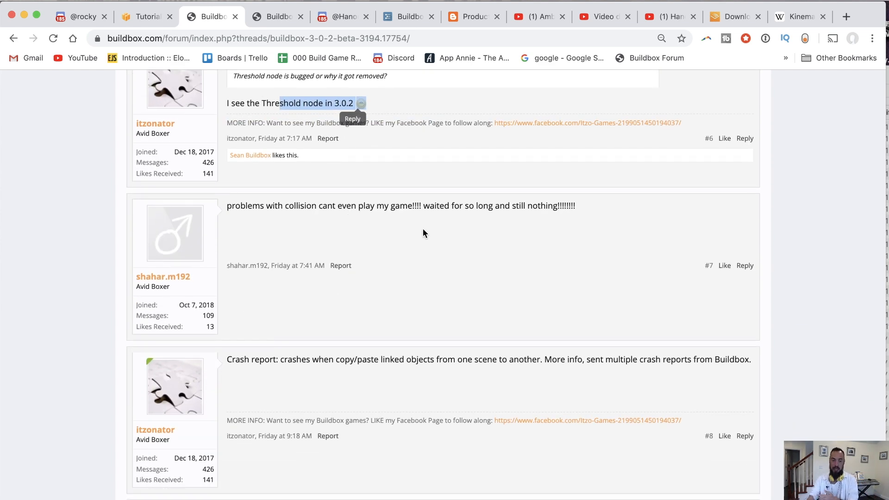
{"action": "scroll", "scroll_direction": "down", "scroll_amount": 3}
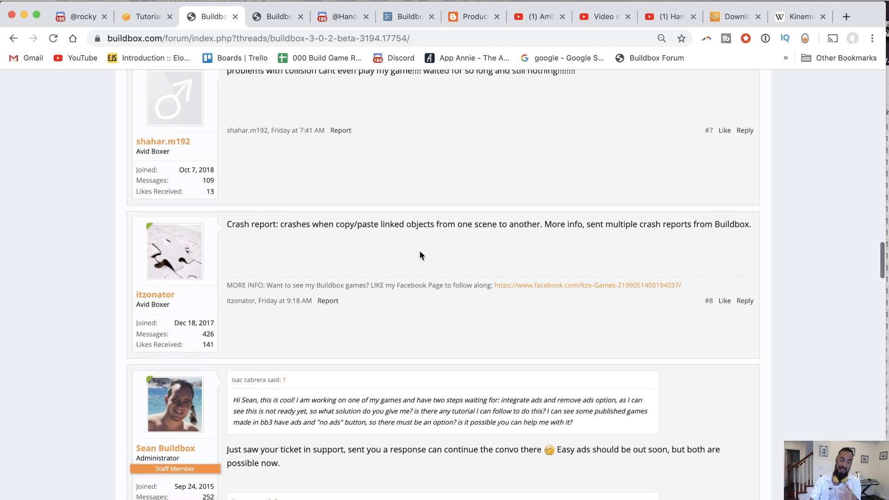
{"action": "mouse_move", "coordinate": [478, 257]}
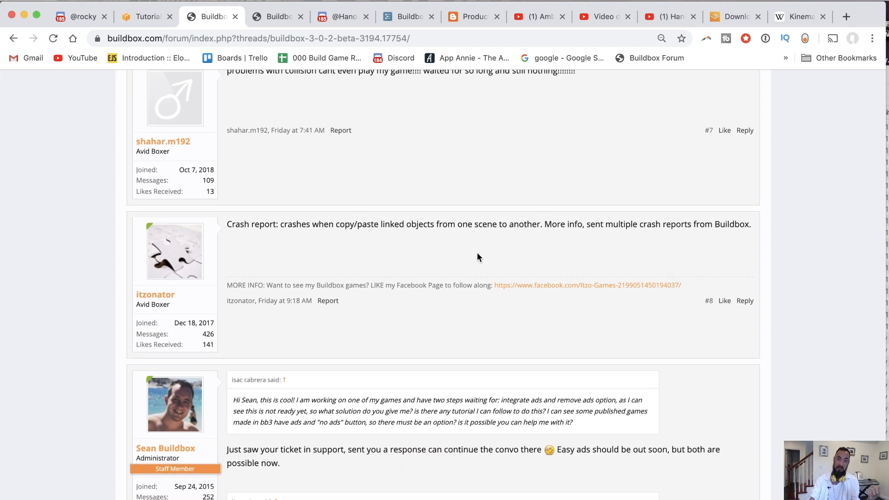
{"action": "scroll", "scroll_direction": "down", "scroll_amount": 3}
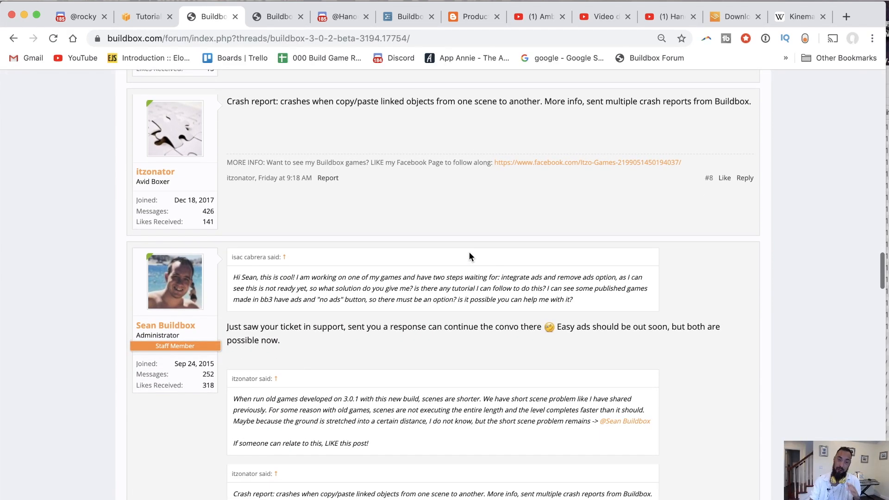
{"action": "scroll", "scroll_direction": "down", "scroll_amount": 3}
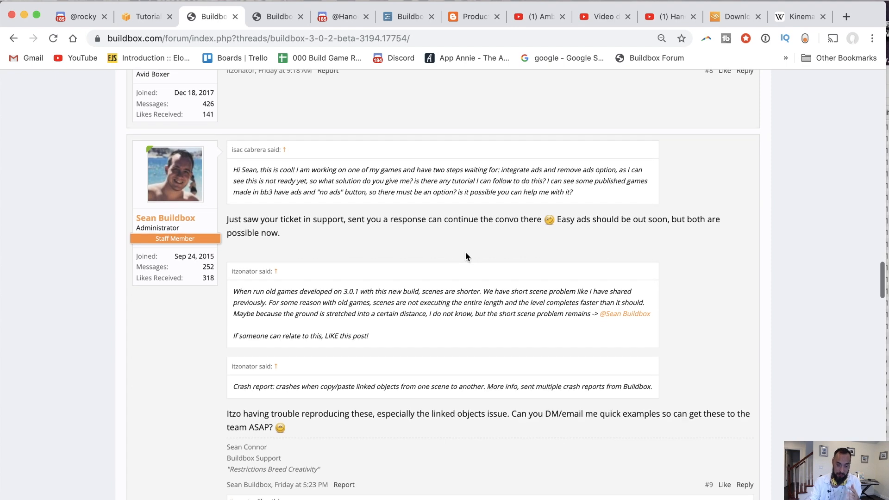
{"action": "scroll", "scroll_direction": "down", "scroll_amount": 3}
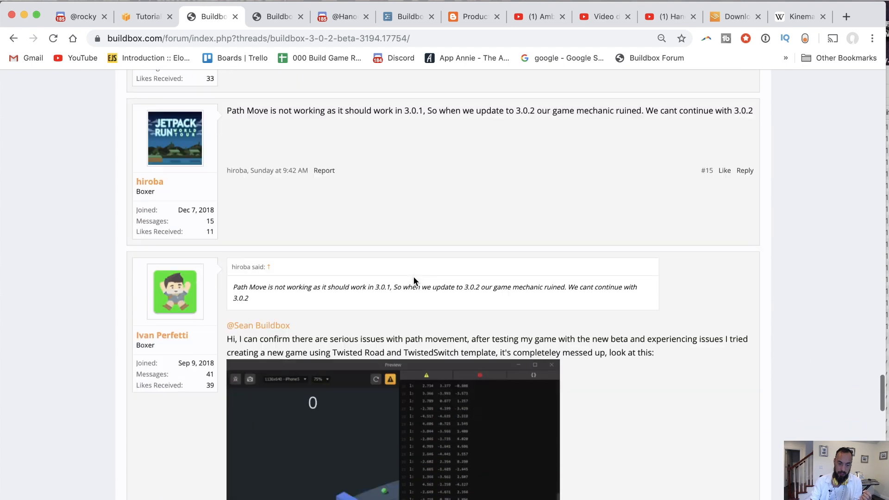
{"action": "scroll", "scroll_direction": "down", "scroll_amount": 3}
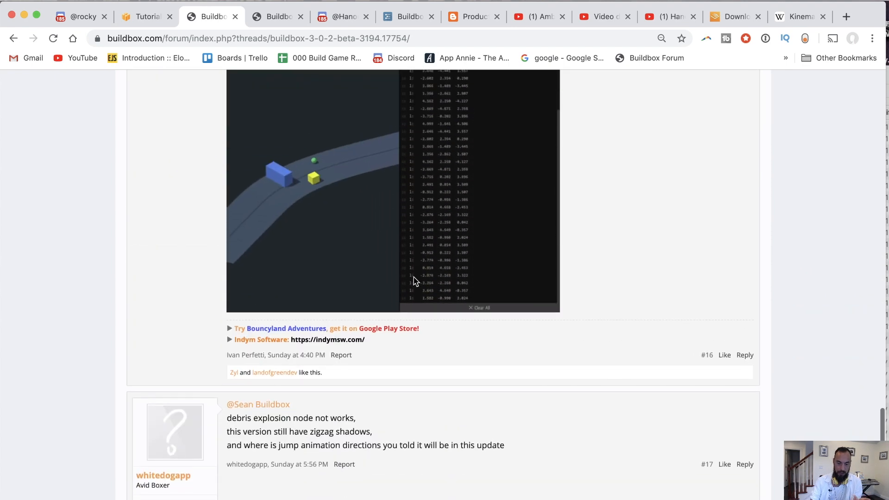
{"action": "scroll", "scroll_direction": "down", "scroll_amount": 3}
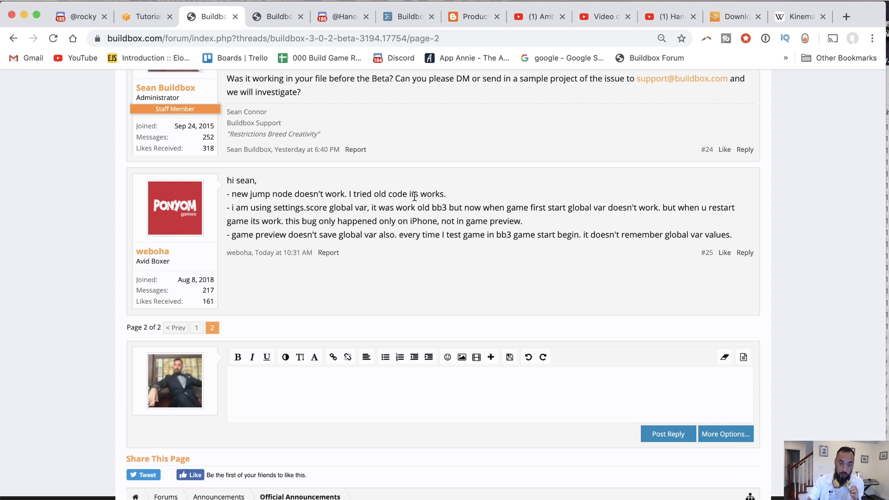
- Place the cursor in the empty reply editor below the last post
{"action": "left_click", "coordinate": [231, 377]}
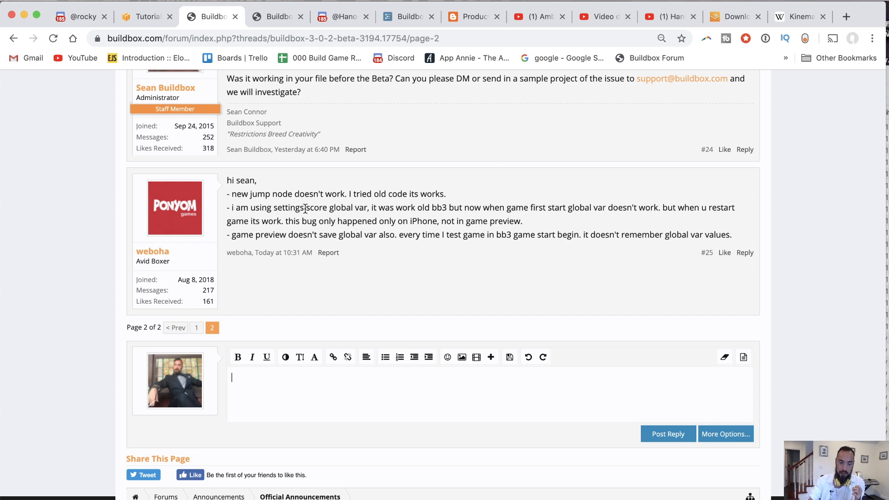